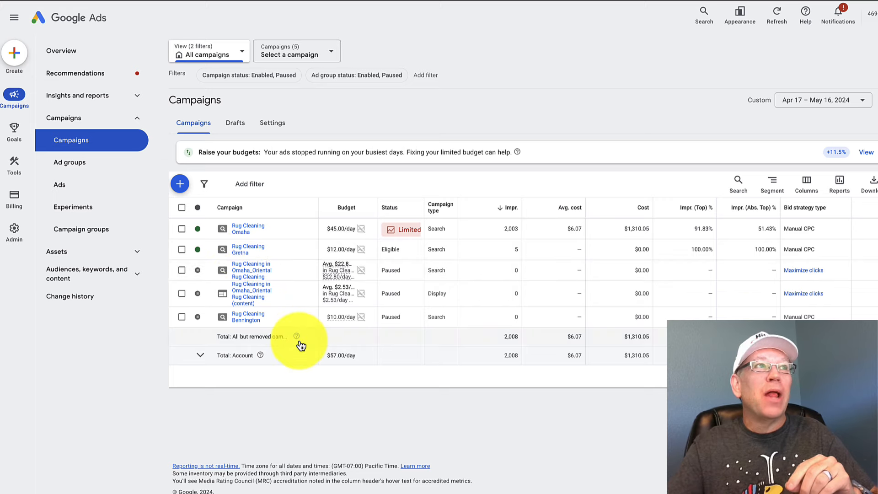
mouse_move(622, 190)
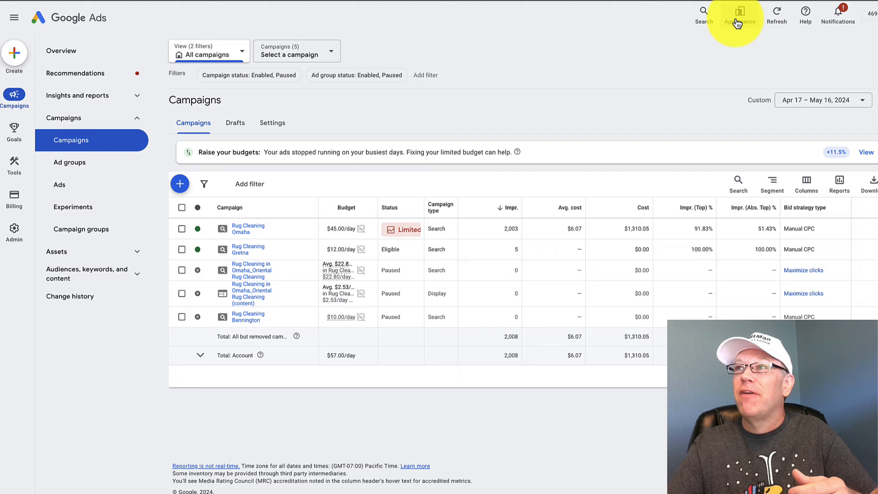
Browse the Rug Cleaning Omaha campaign, return to all campaigns and bring up the reporting date range choices
click(739, 14)
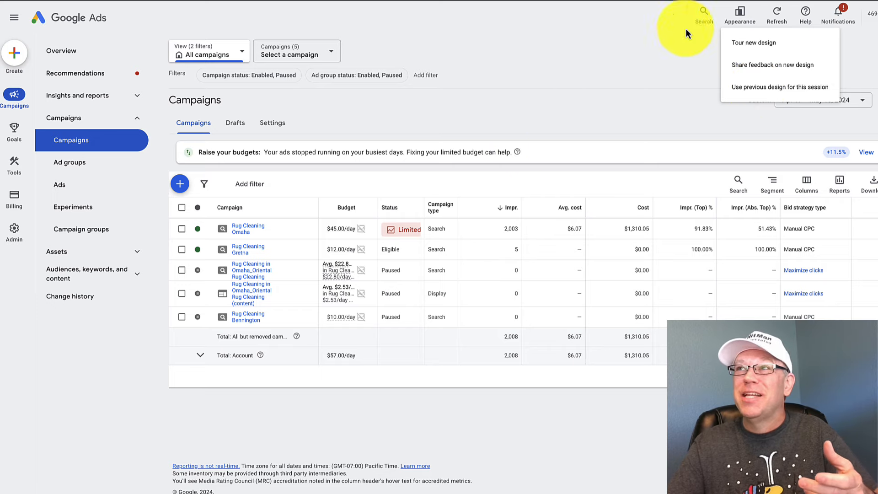
mouse_move(756, 87)
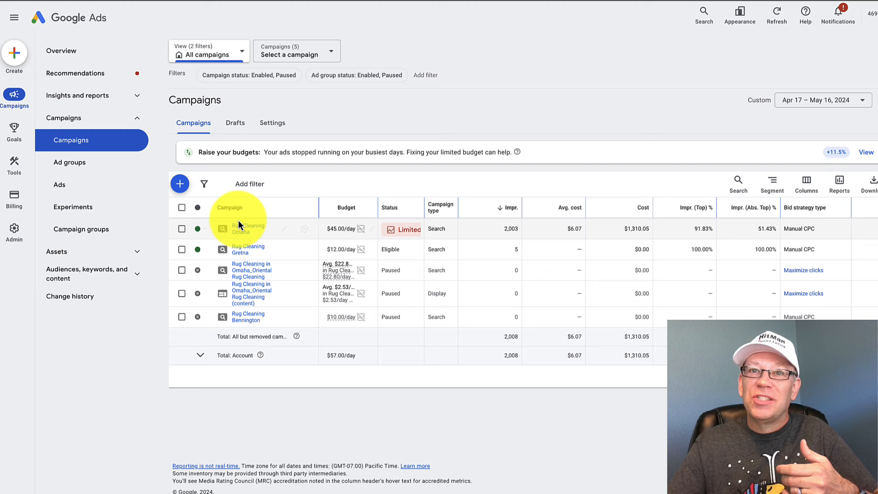
click(247, 228)
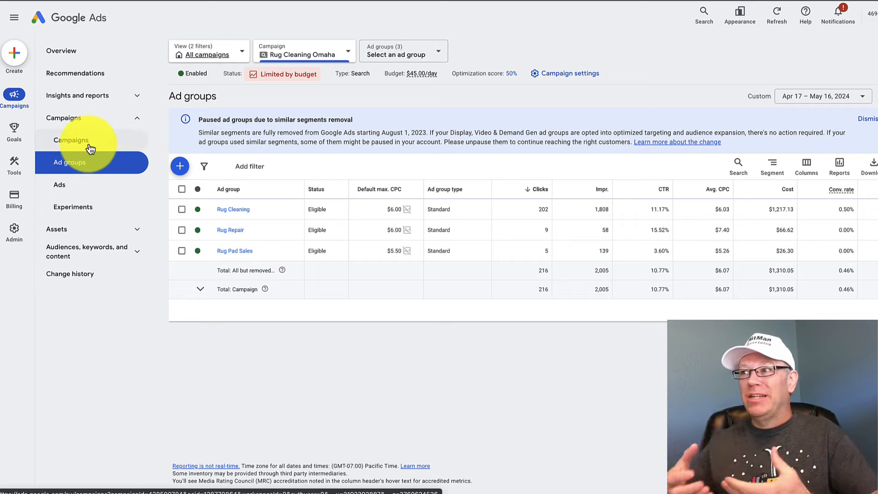
mouse_move(91, 147)
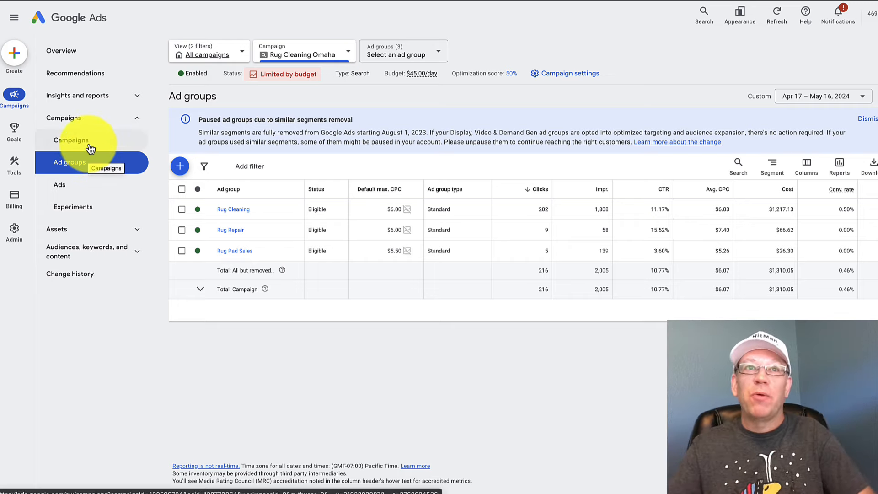
click(71, 140)
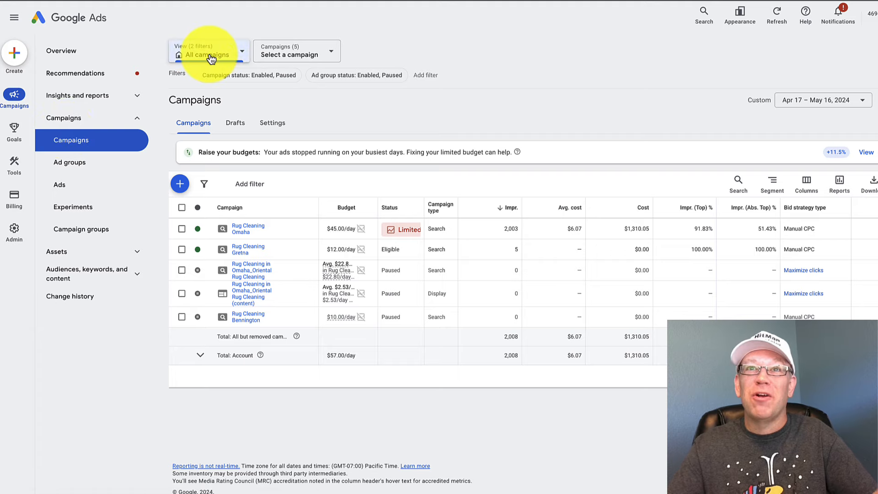
mouse_move(232, 232)
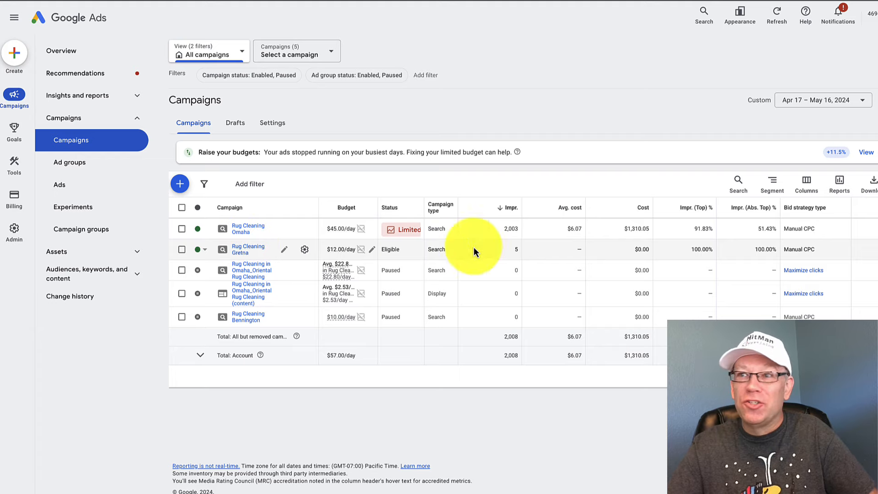
mouse_move(787, 249)
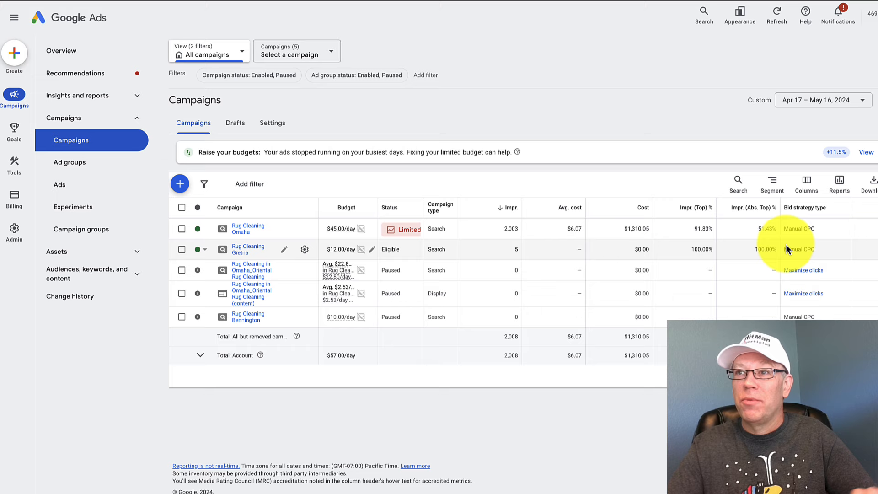
mouse_move(539, 246)
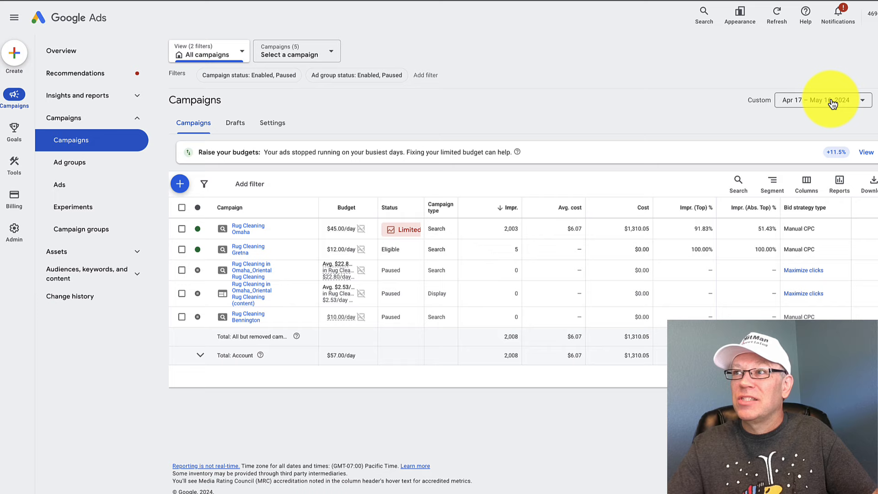
click(817, 100)
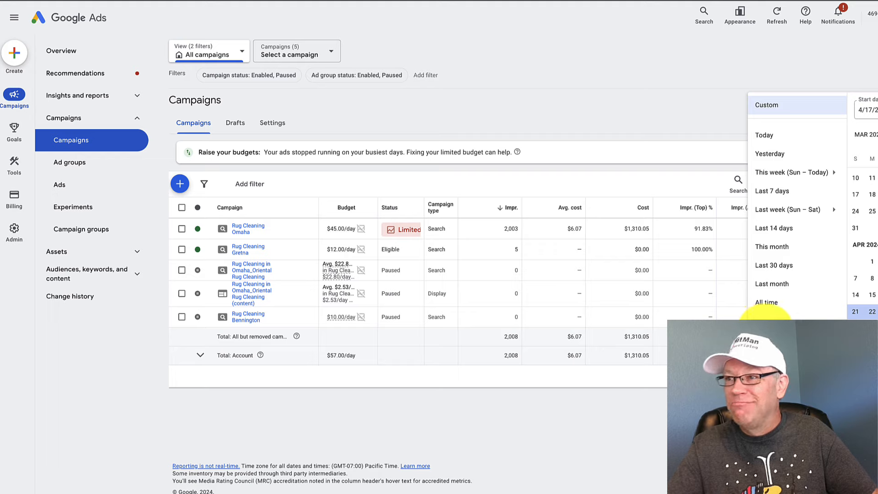
mouse_move(773, 300)
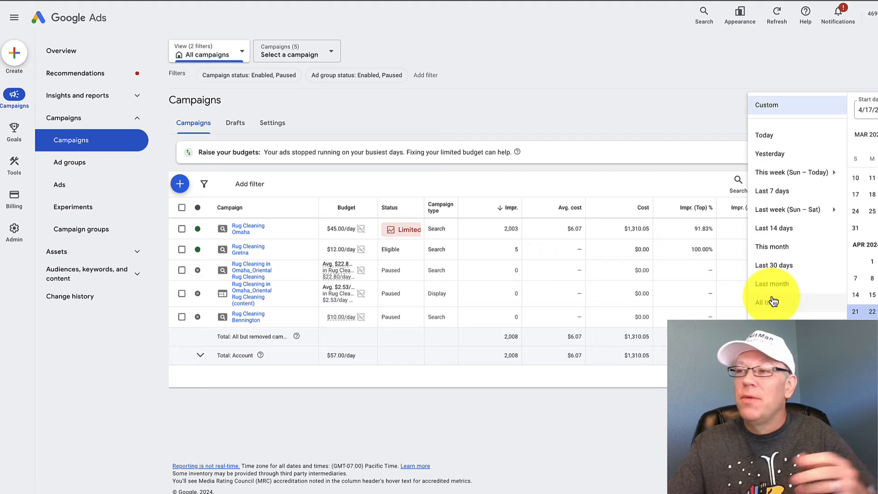
mouse_move(772, 300)
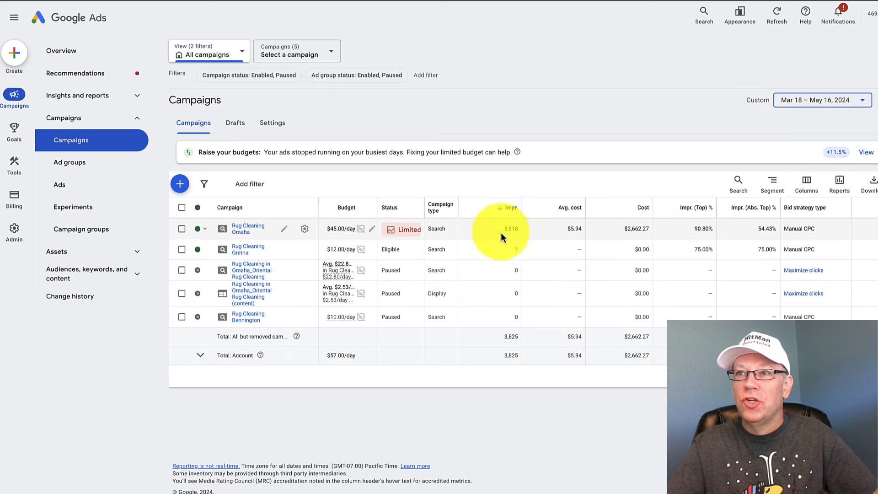
mouse_move(592, 239)
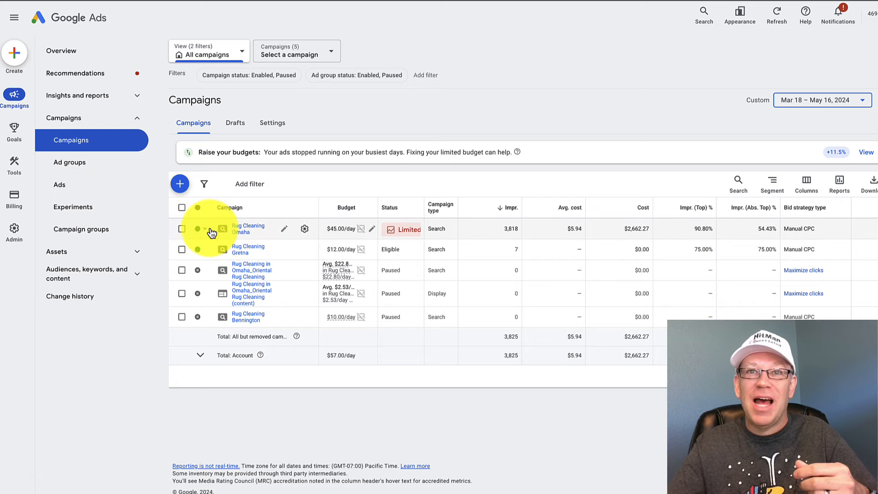
click(198, 229)
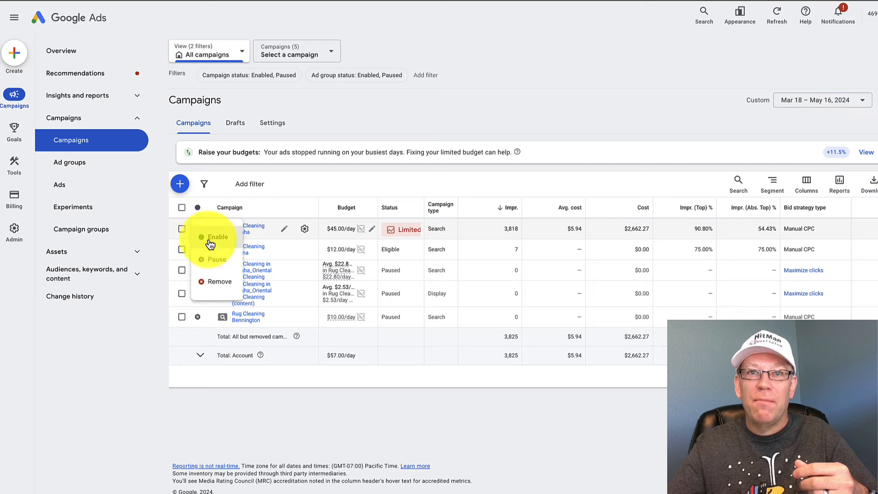
click(217, 259)
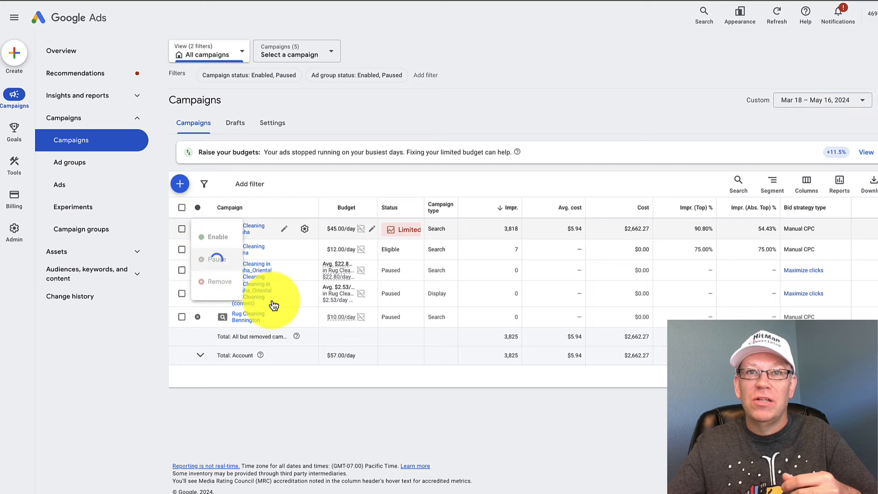
click(218, 259)
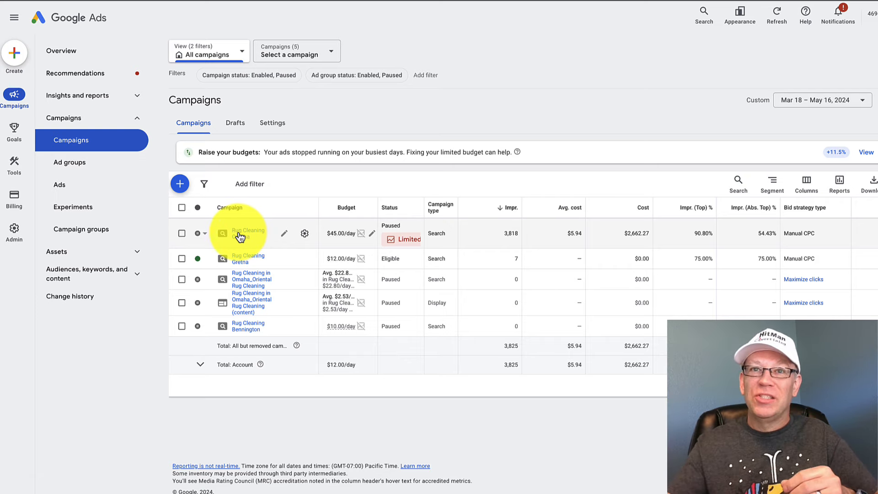
click(197, 232)
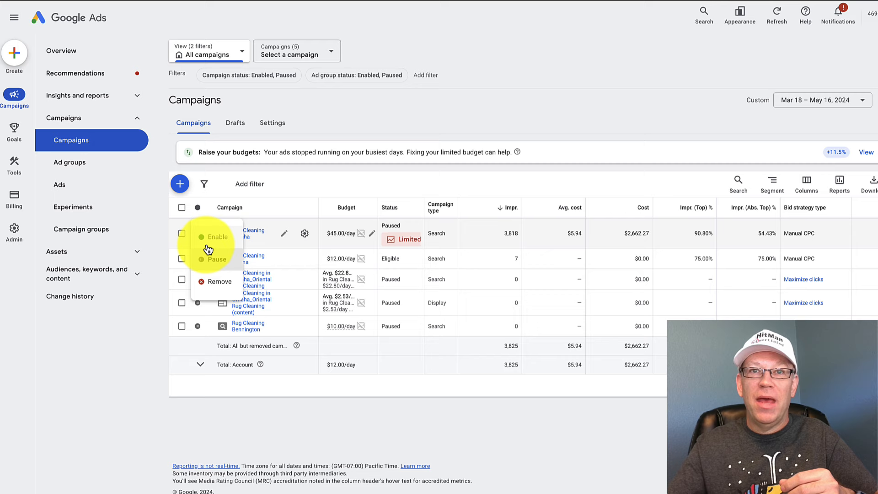
click(217, 237)
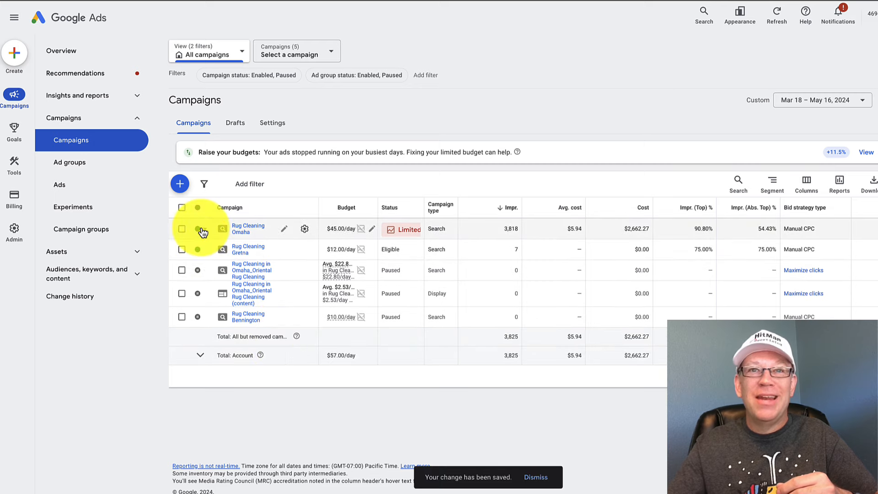
click(197, 230)
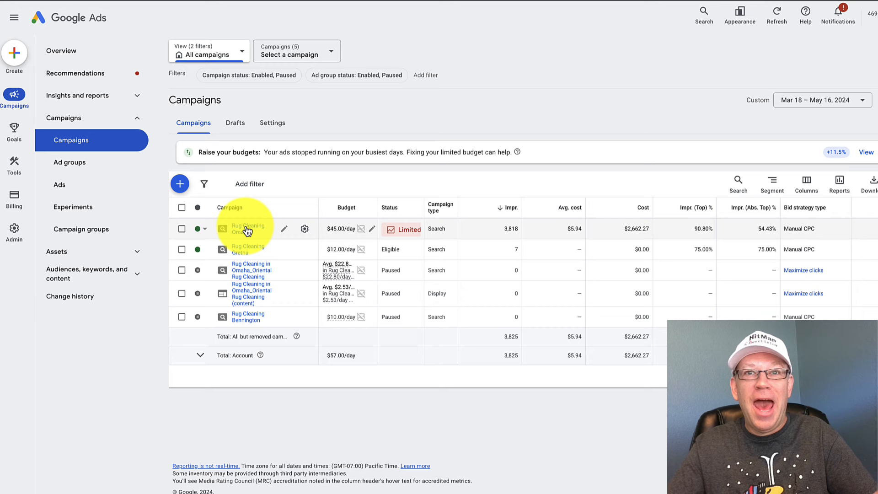
From the Rug Cleaning Omaha campaign's ad groups, go into the Rug Cleaning ad group's search keywords
click(247, 228)
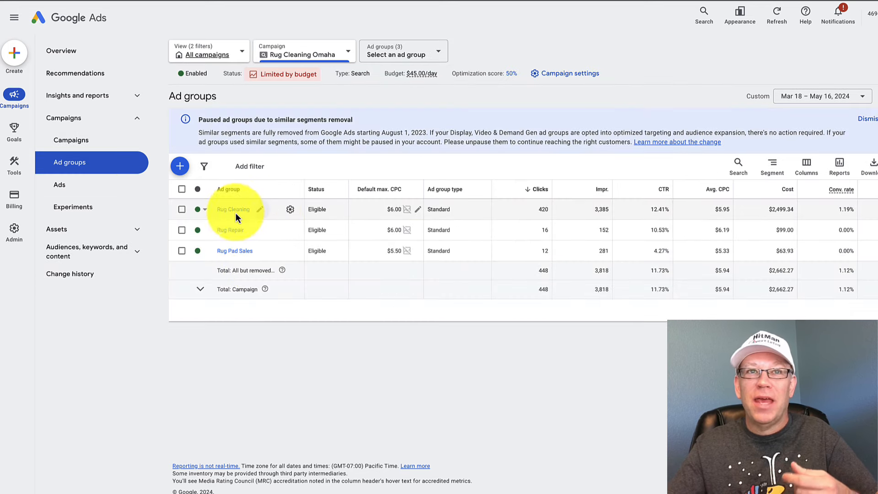
mouse_move(244, 250)
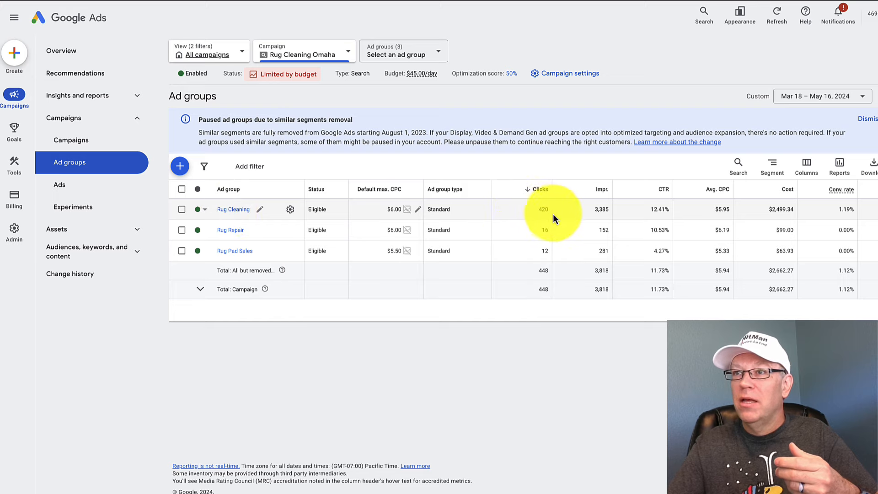
mouse_move(630, 219)
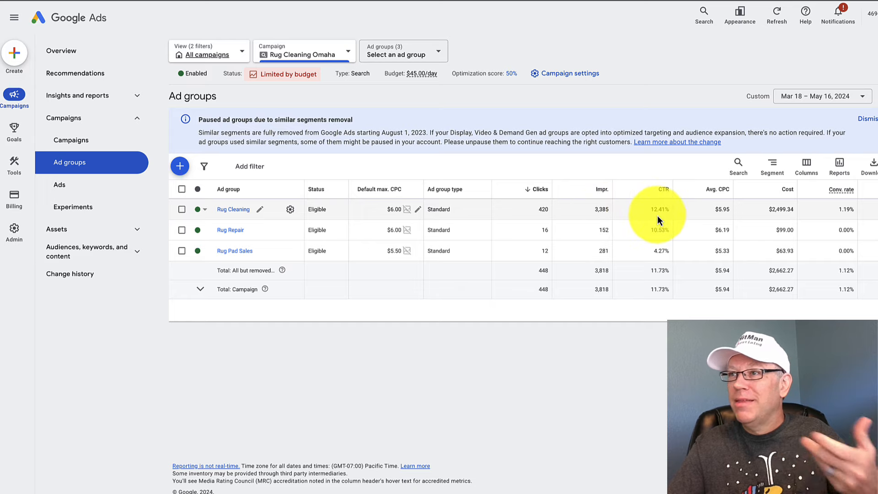
mouse_move(609, 217)
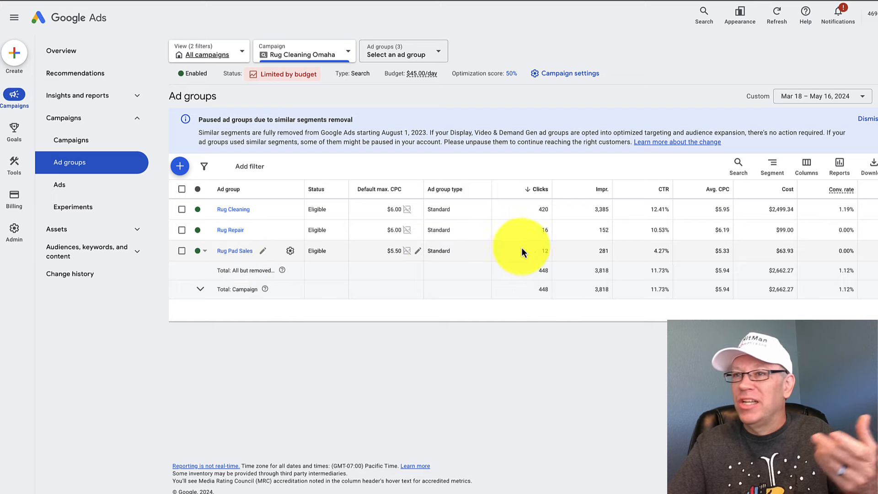
mouse_move(510, 257)
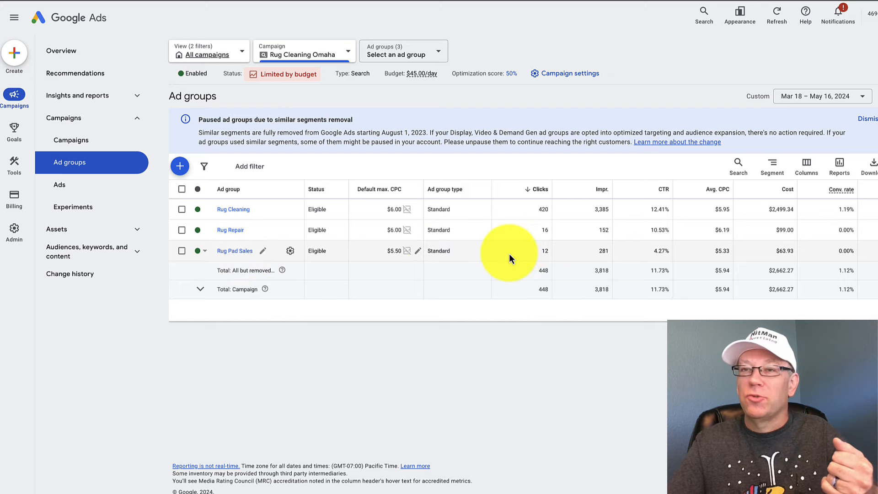
mouse_move(485, 250)
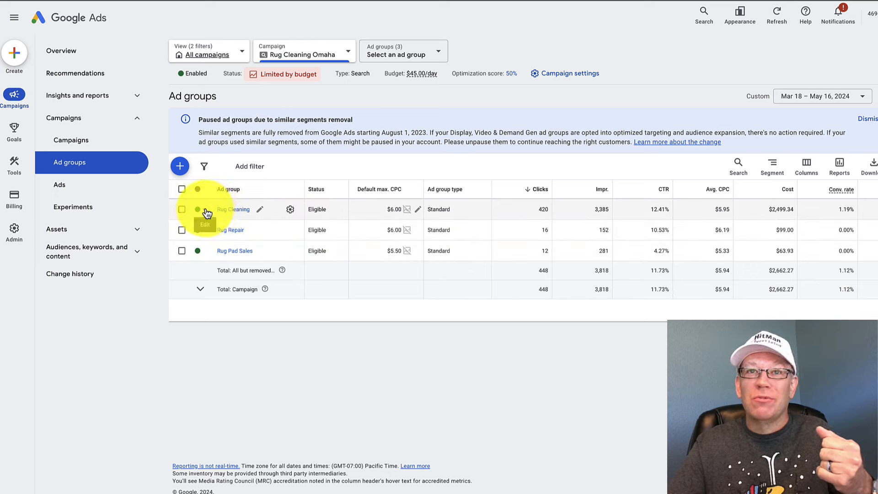
click(197, 209)
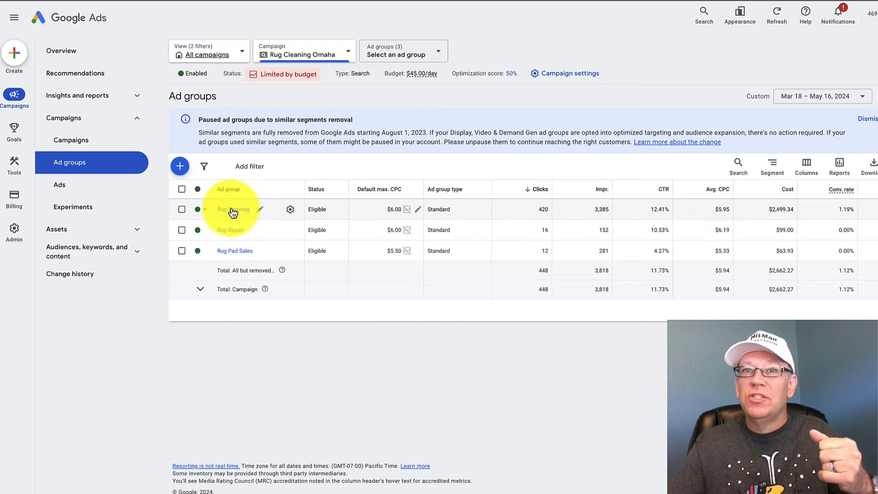
click(230, 209)
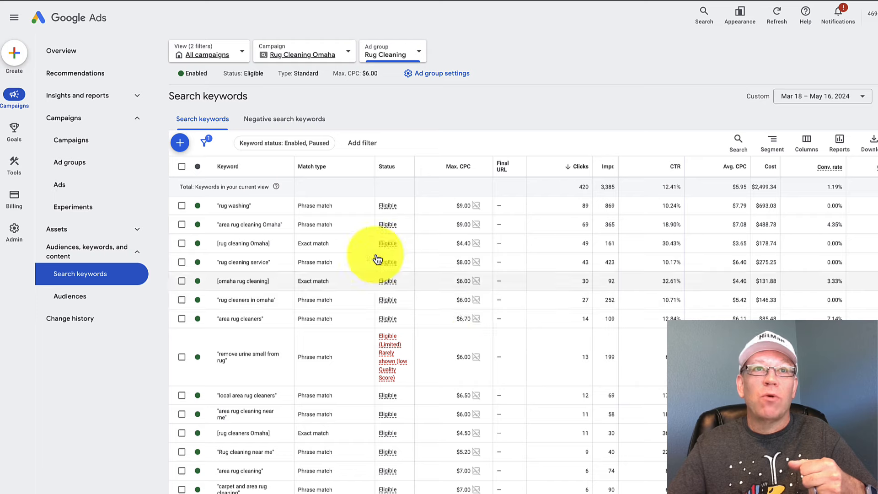
mouse_move(129, 100)
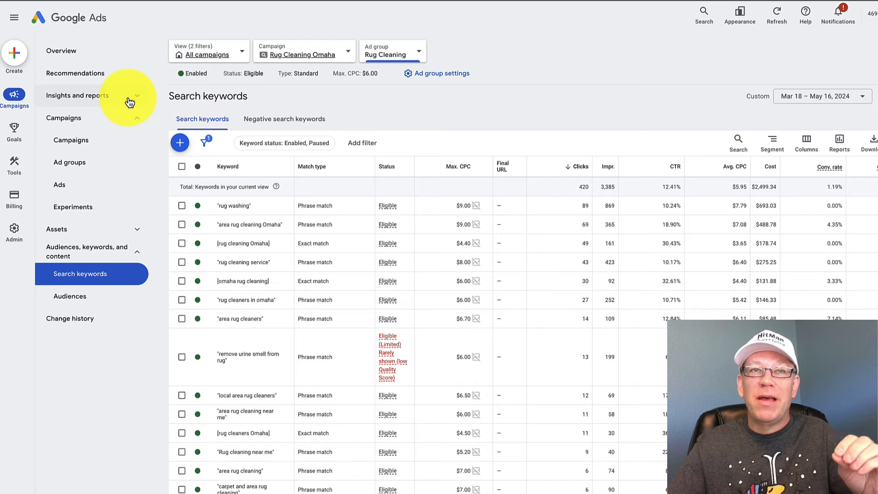
View the Search terms report under Insights and reports and scan the queries that triggered ads
click(77, 95)
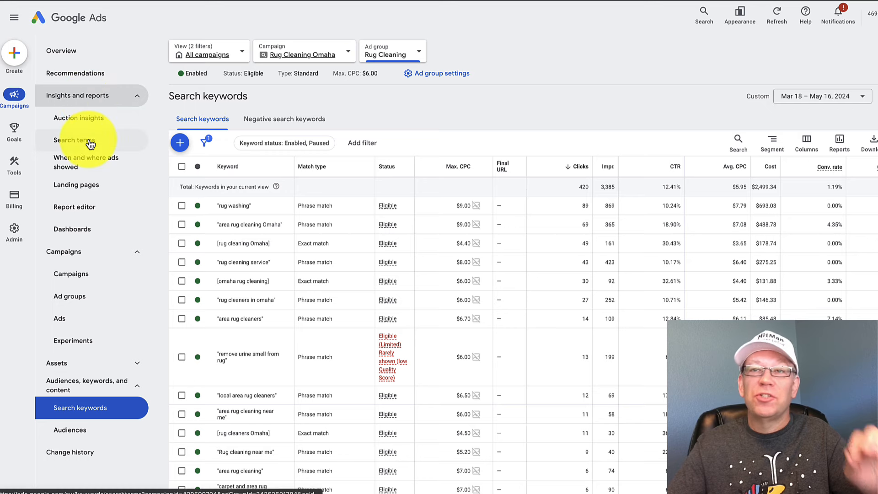
click(73, 140)
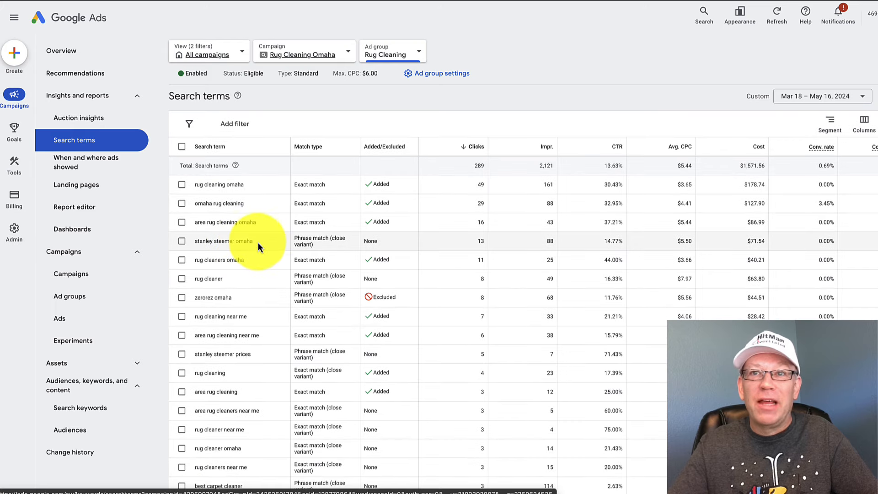
scroll(down, 3)
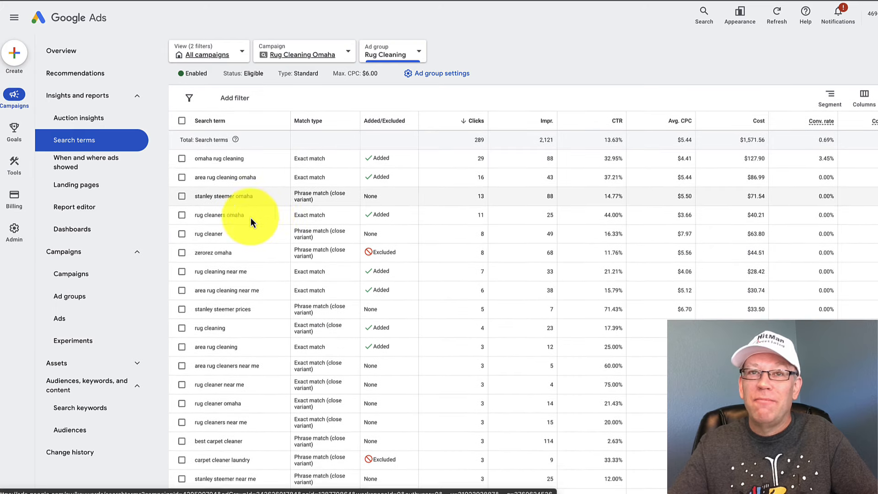
scroll(down, 3)
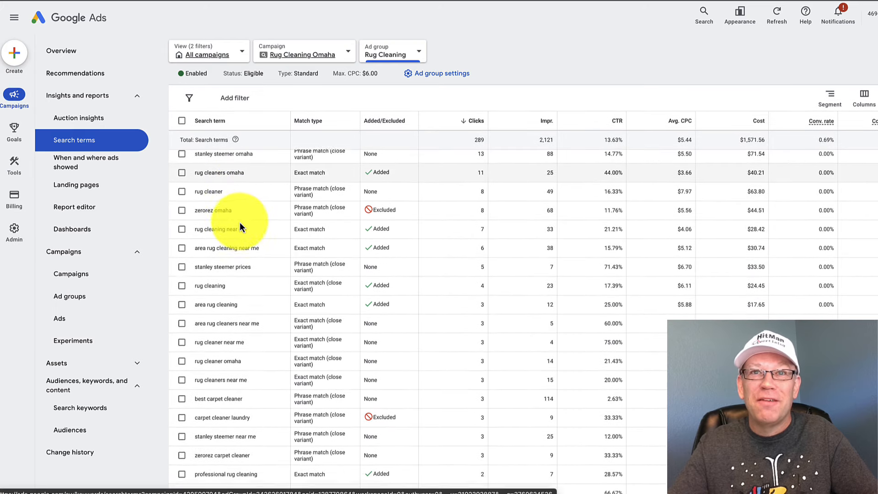
scroll(down, 3)
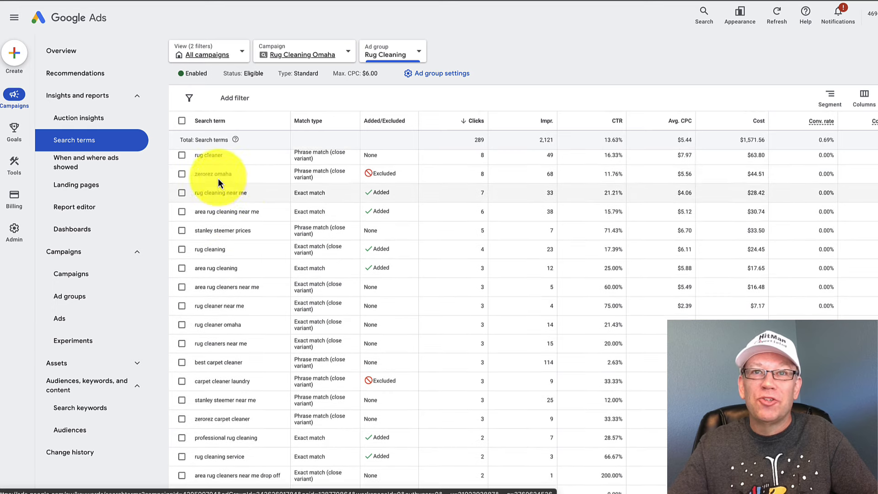
scroll(down, 3)
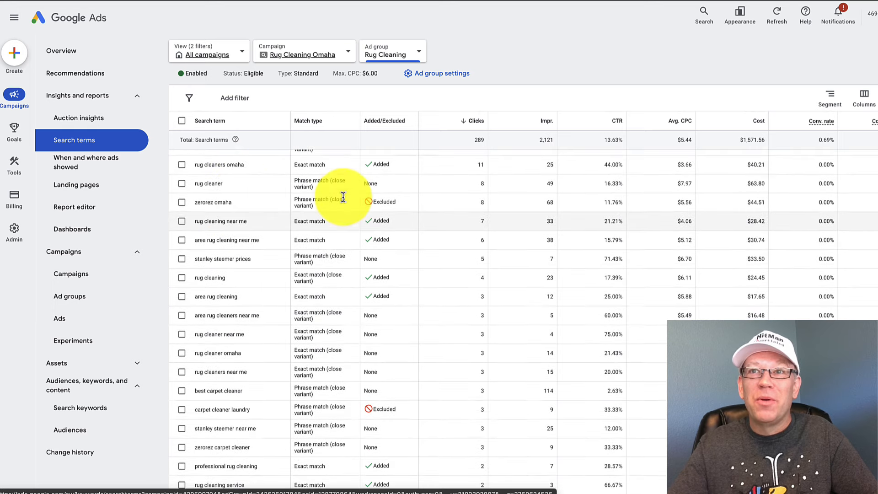
scroll(down, 3)
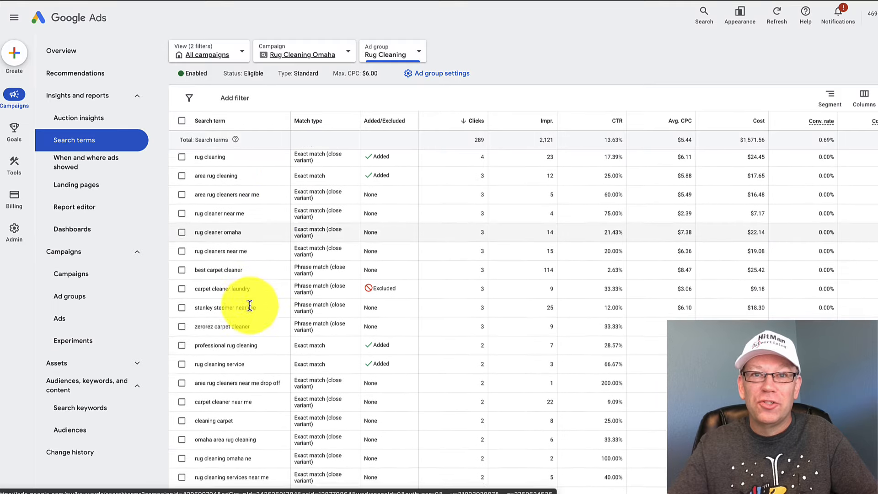
scroll(down, 3)
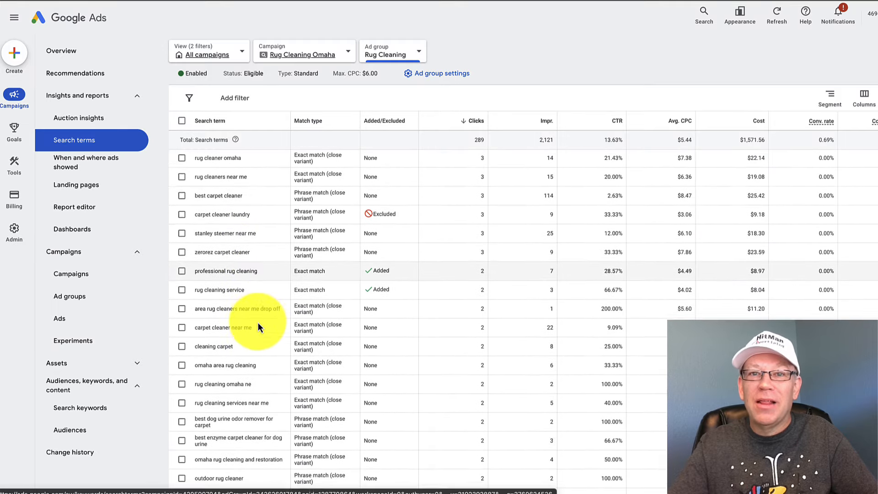
scroll(down, 3)
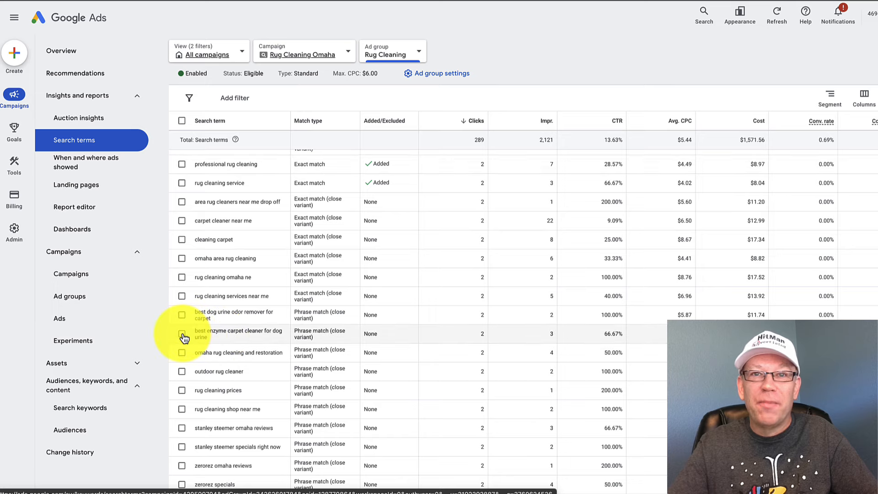
Save 'best enzyme carpet cleaner for dog urine' as a negative keyword in the main negatives list
click(182, 333)
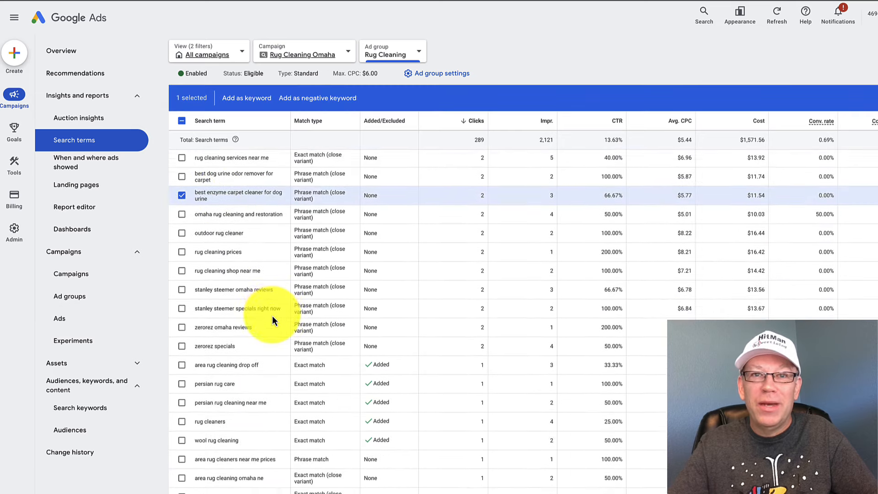
scroll(down, 3)
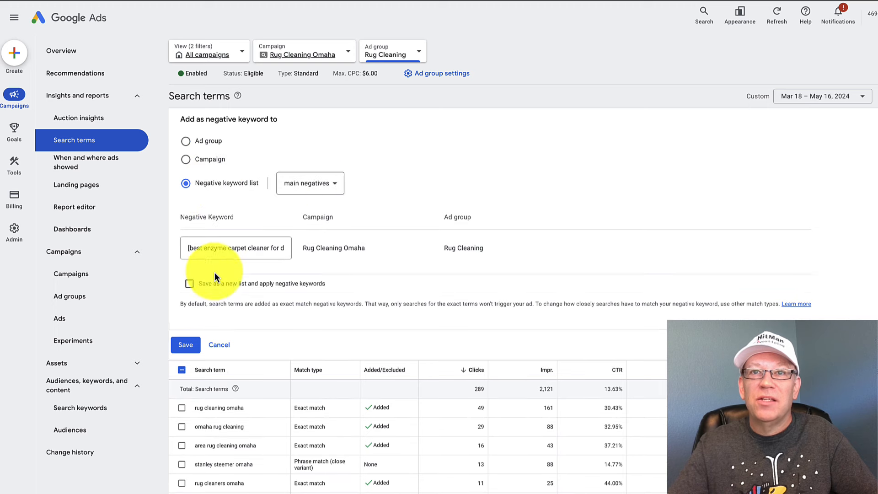
click(186, 345)
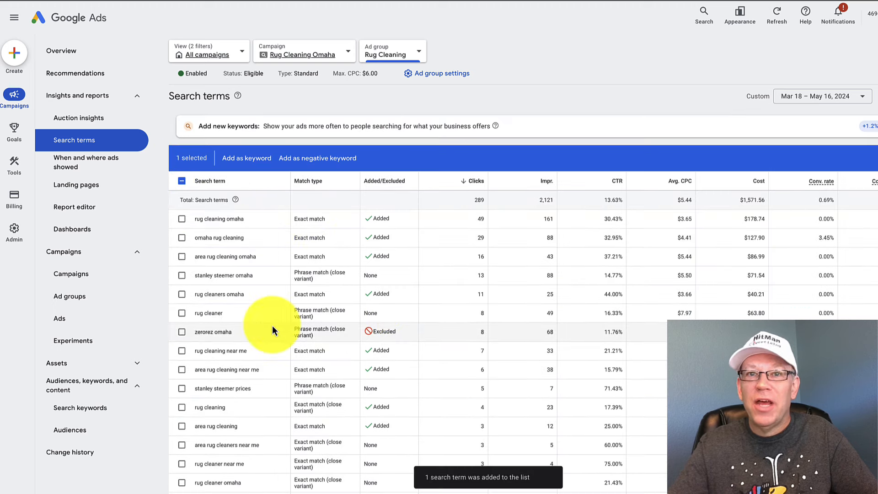
scroll(down, 3)
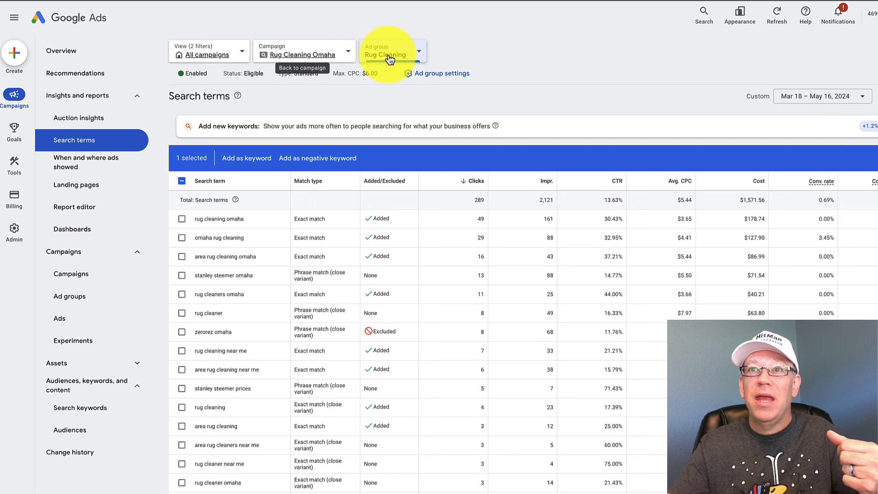
Show the Ads page and keep the Ad group filter on Rug Cleaning
click(60, 319)
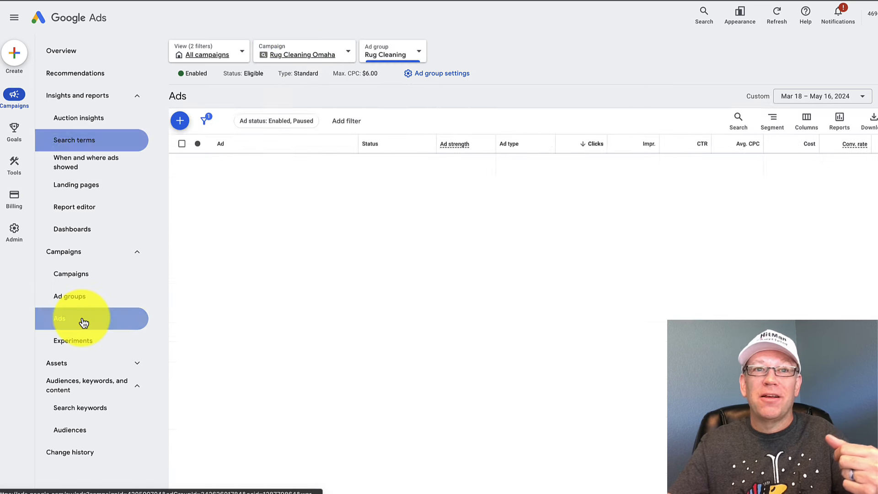
click(85, 318)
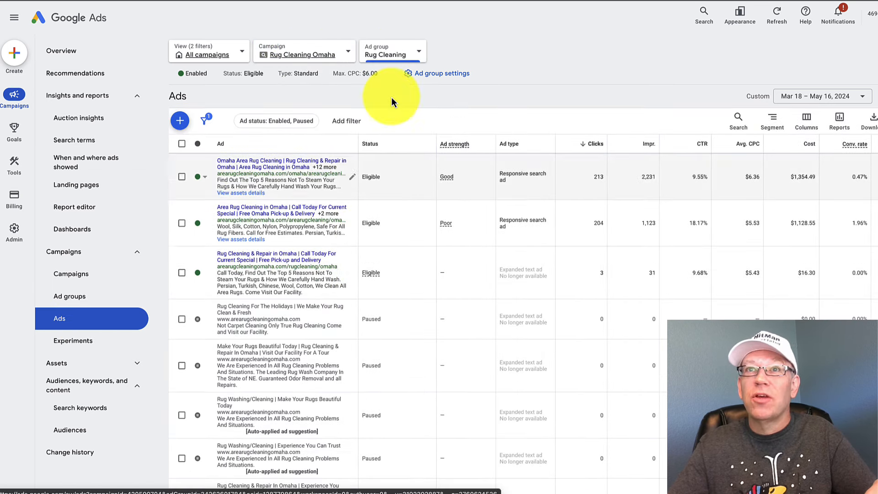
click(392, 53)
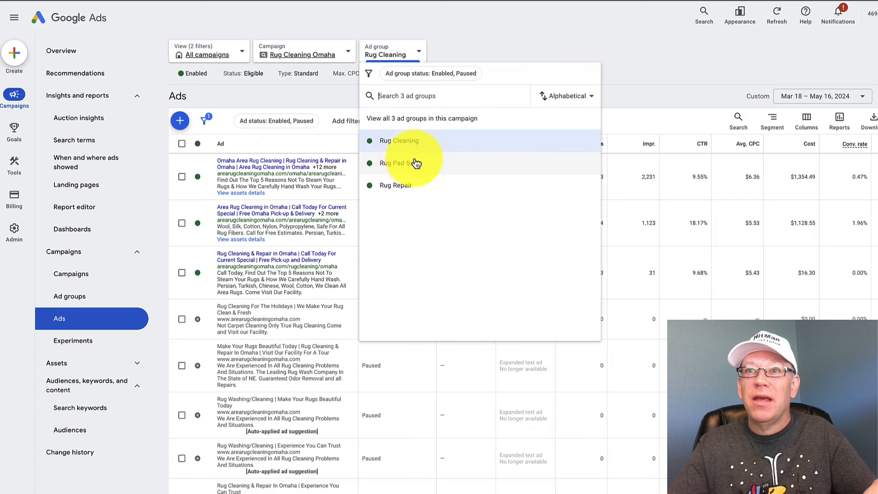
click(399, 140)
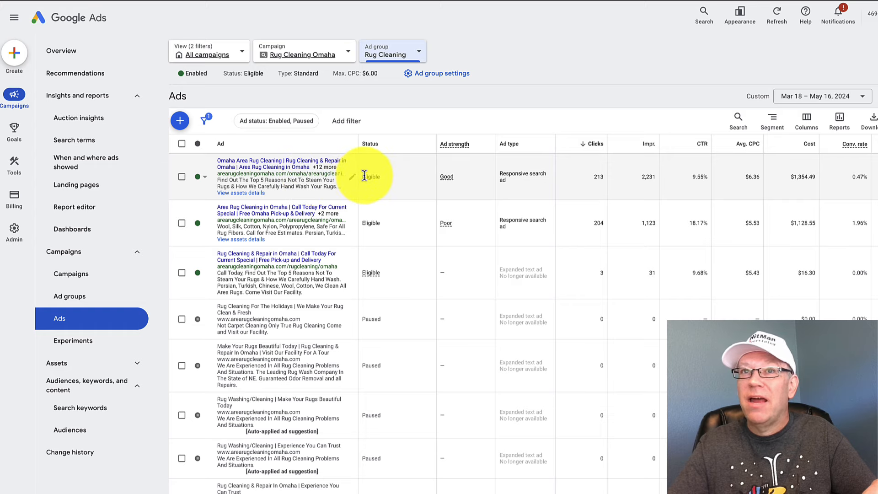
mouse_move(353, 181)
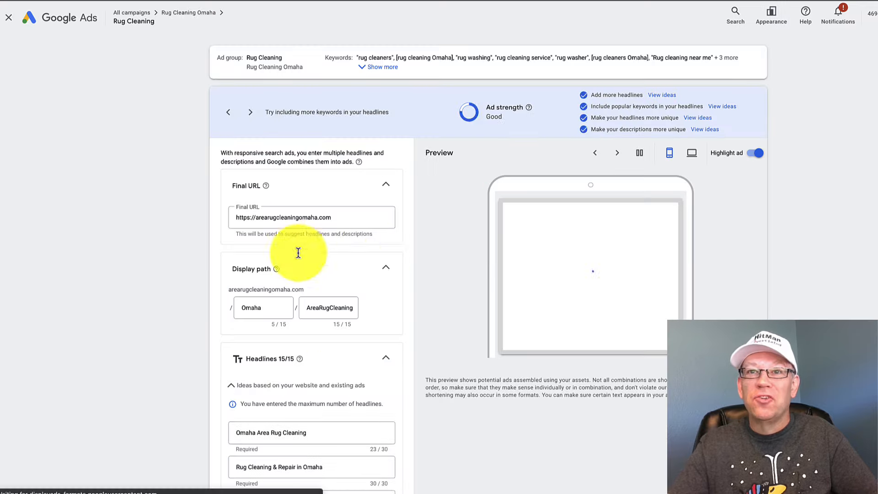
Scroll the responsive search ad editor through its headlines, descriptions and images
scroll(down, 3)
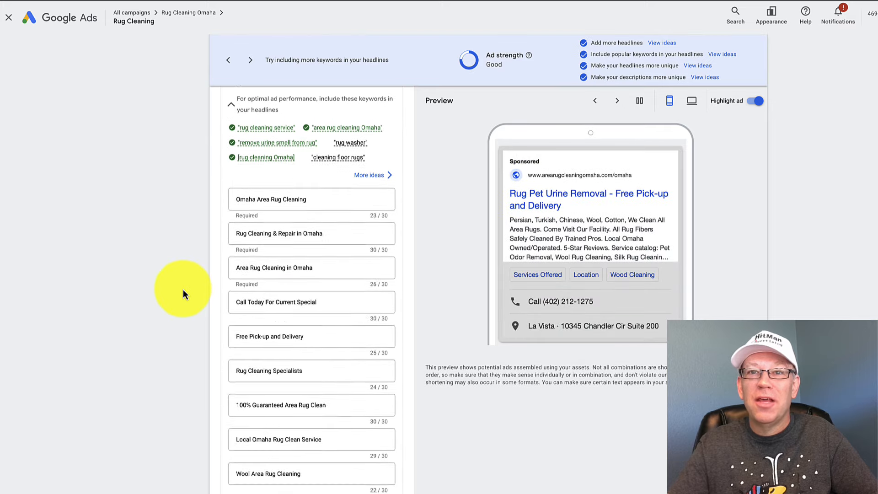
scroll(down, 3)
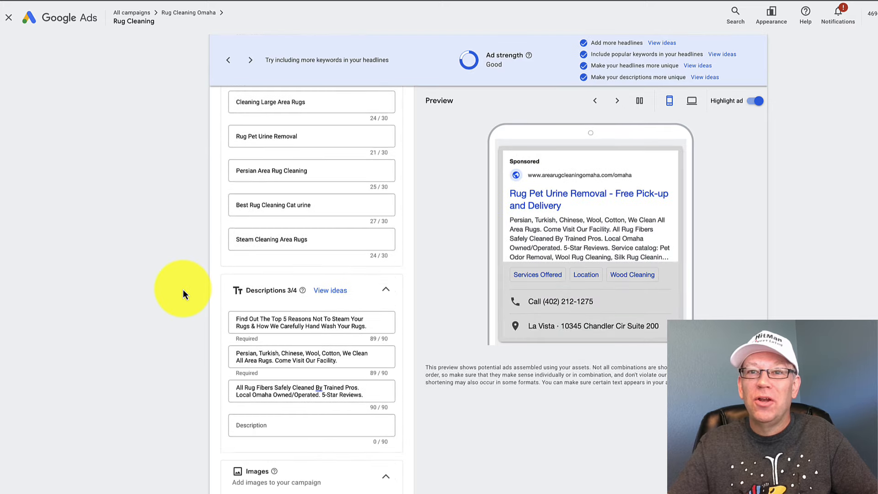
scroll(down, 3)
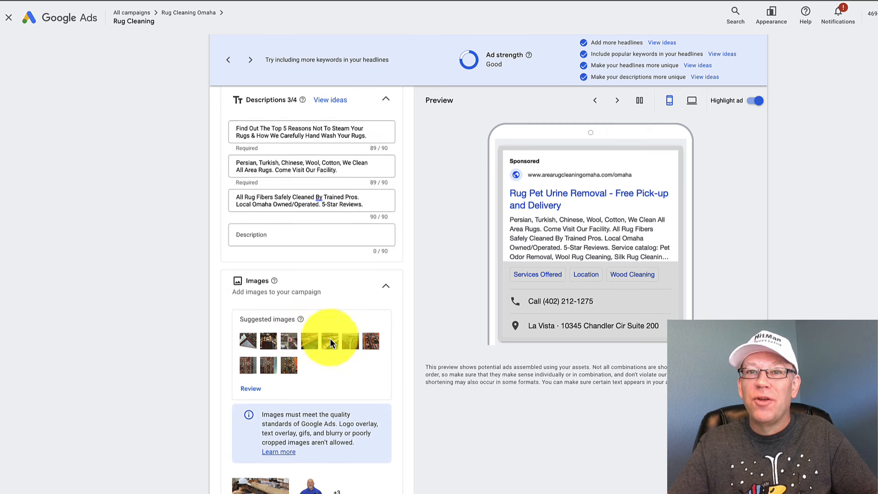
scroll(down, 3)
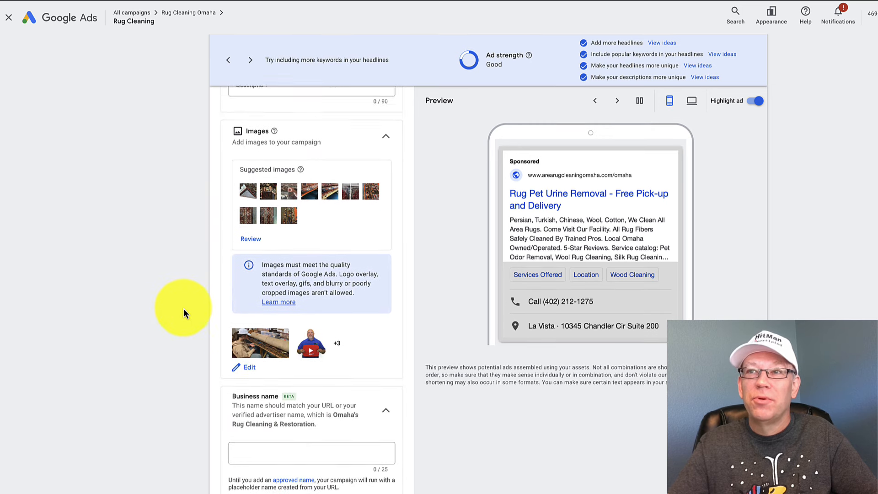